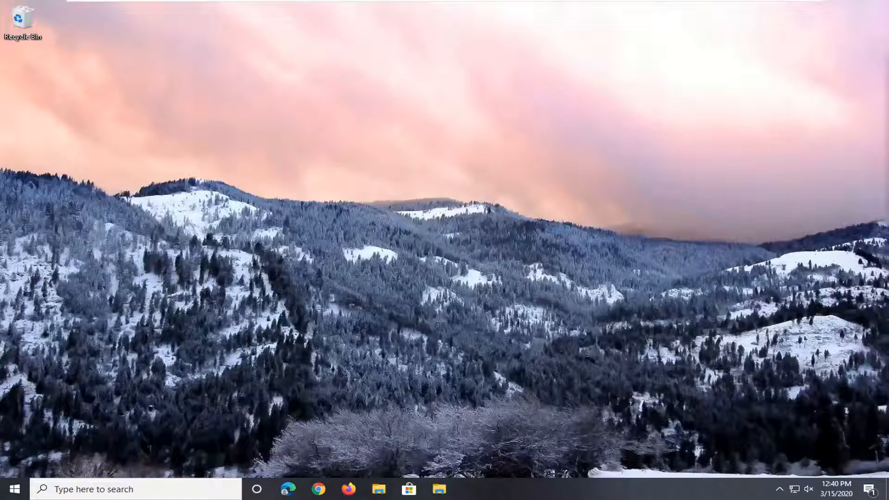
mouse_move(555, 224)
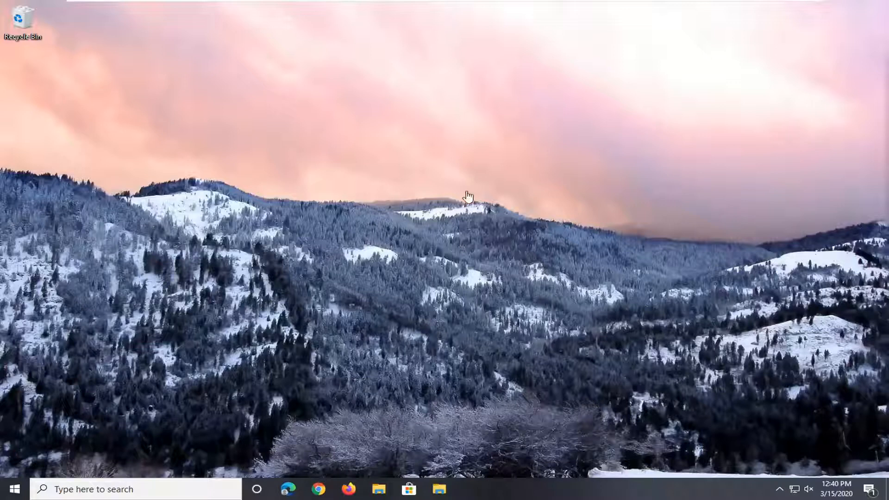
mouse_move(413, 254)
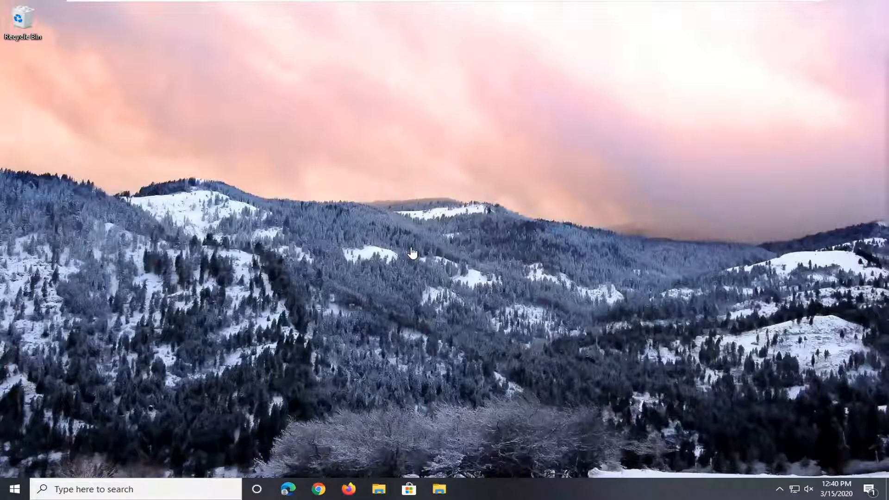
mouse_move(500, 279)
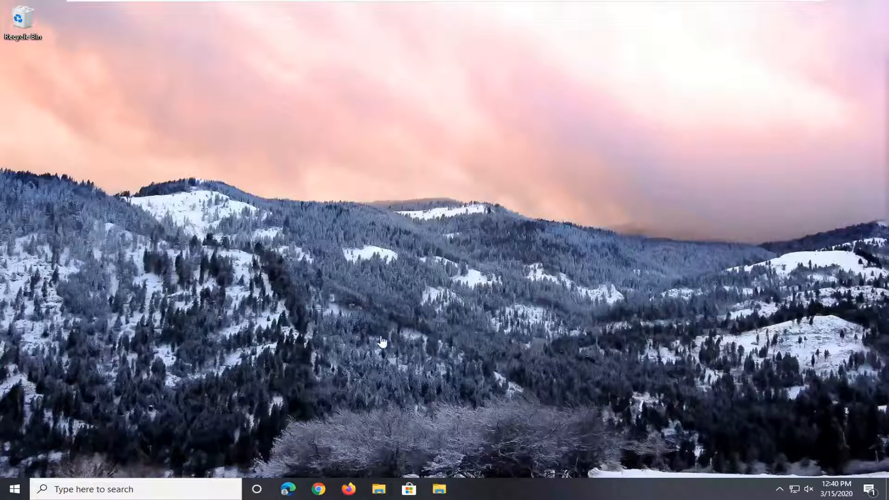
mouse_move(290, 491)
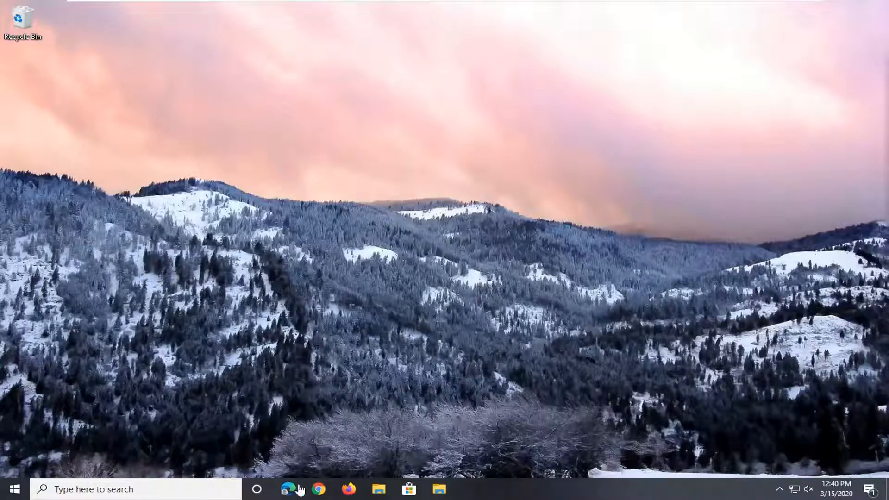
mouse_move(423, 387)
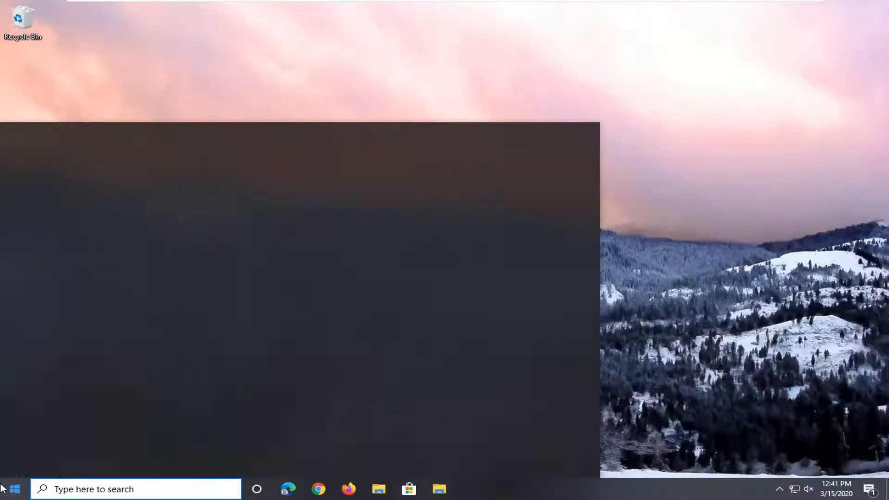
Search for regedit and launch Registry Editor as administrator, approving the UAC prompt
text(regedit)
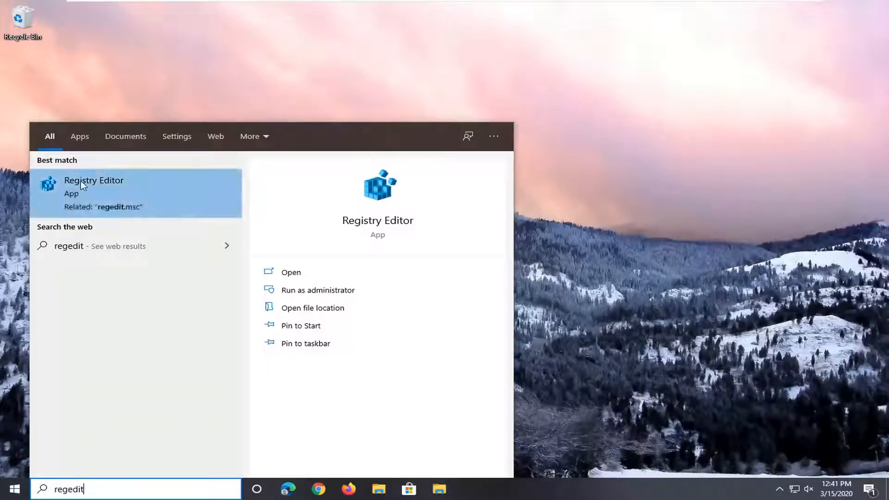
right_click(94, 185)
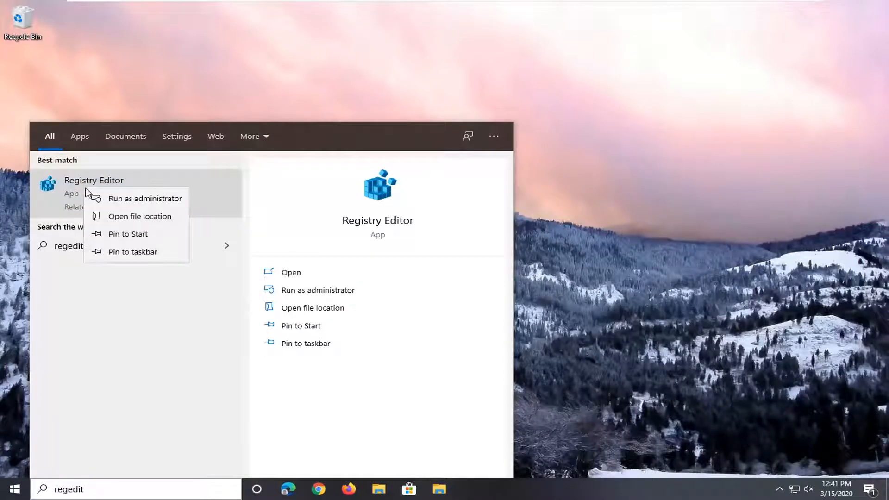
click(145, 198)
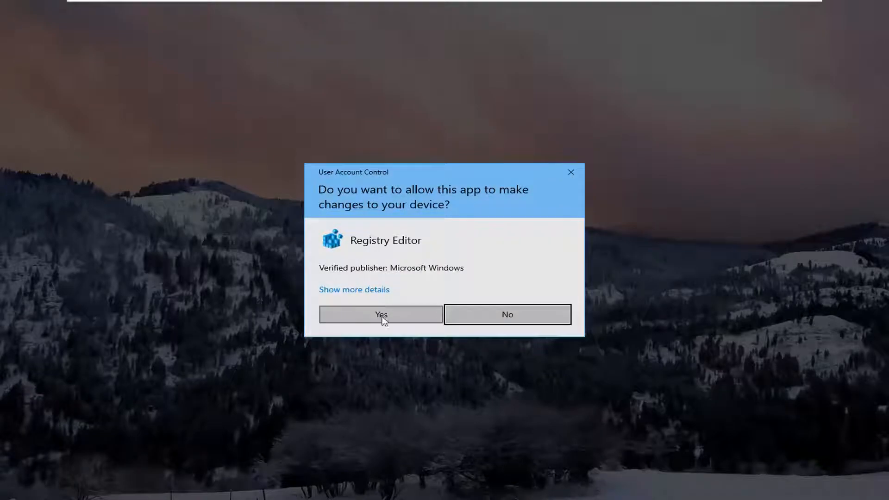
click(380, 315)
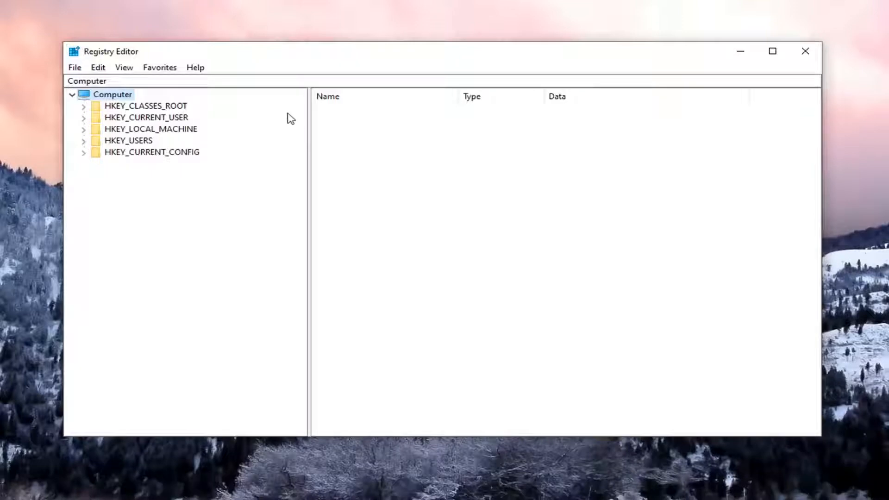
click(75, 67)
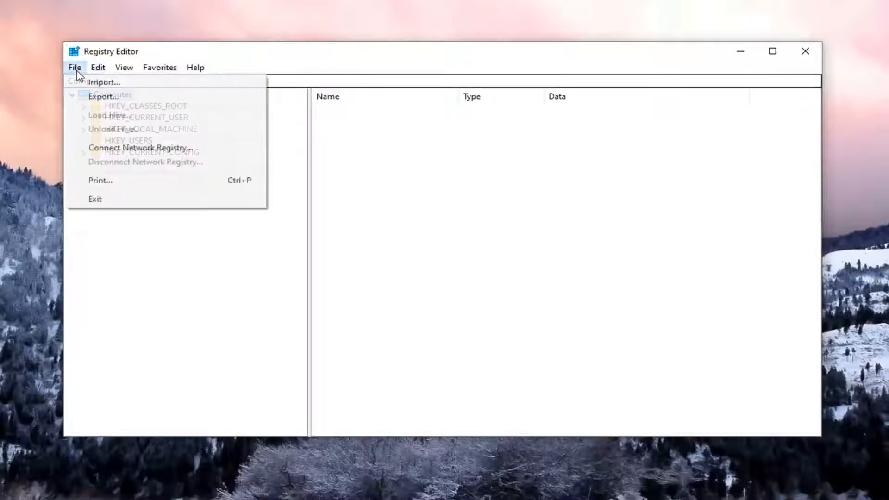
click(102, 97)
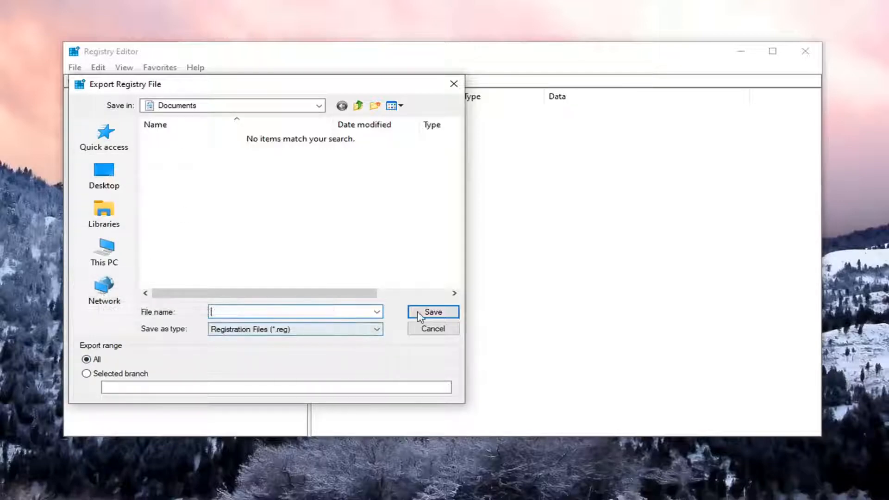
click(433, 328)
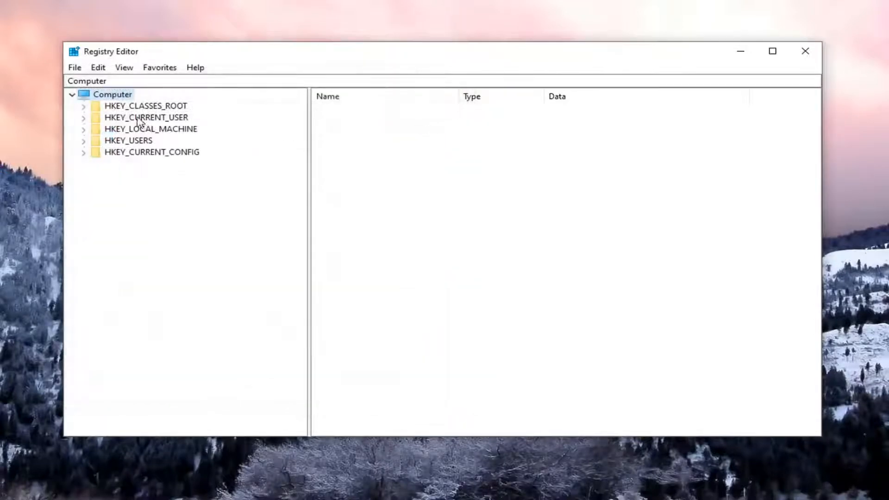
click(75, 68)
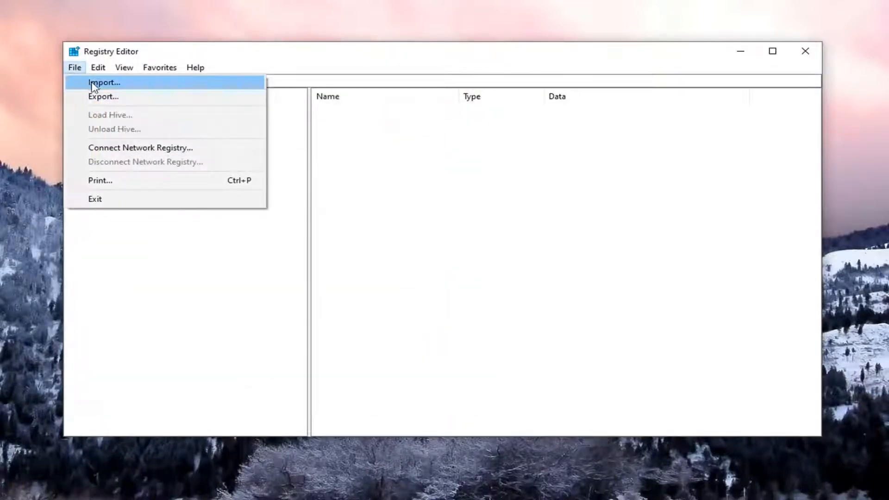
click(103, 82)
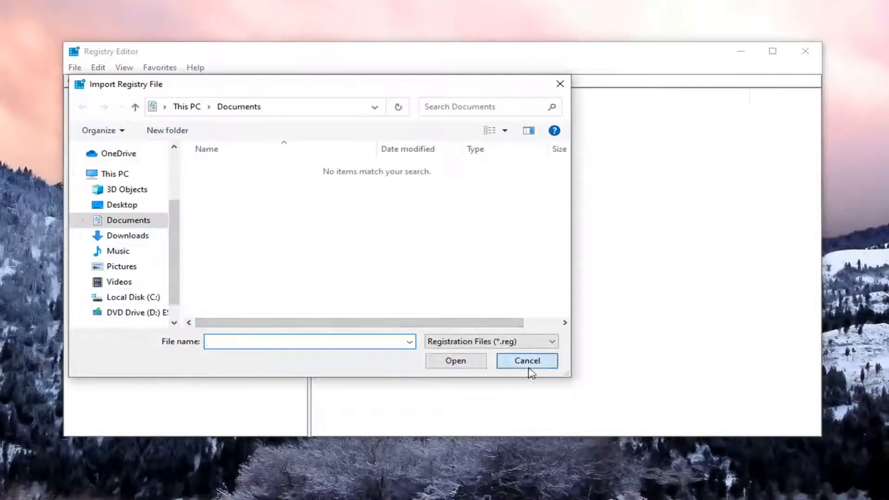
click(526, 360)
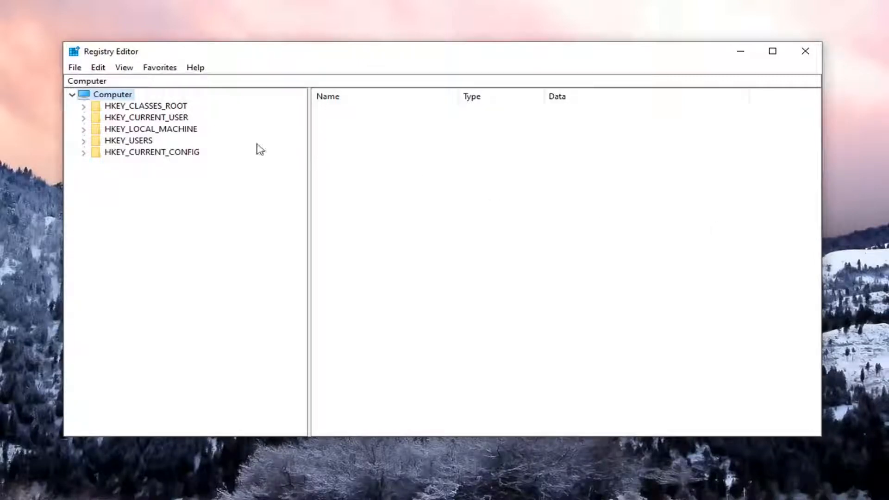
mouse_move(159, 145)
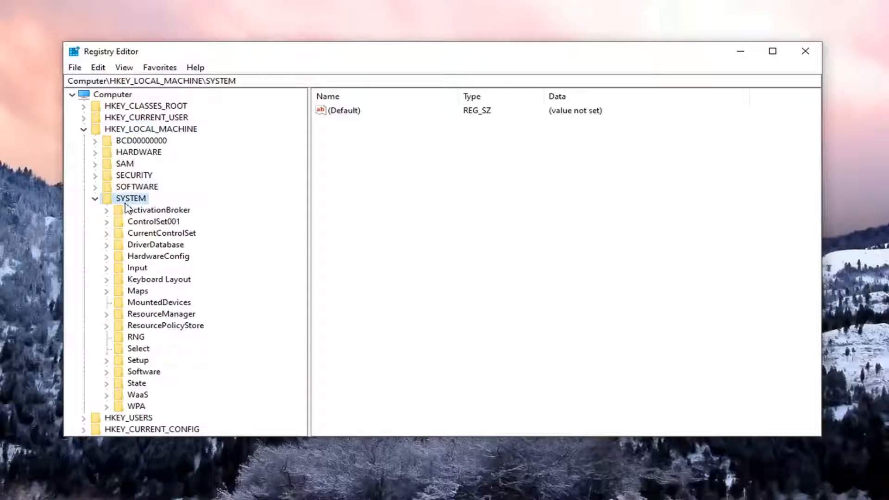
Navigate to HKLM\SYSTEM\CurrentControlSet\Services and scroll down to the TokenBroker key
click(161, 233)
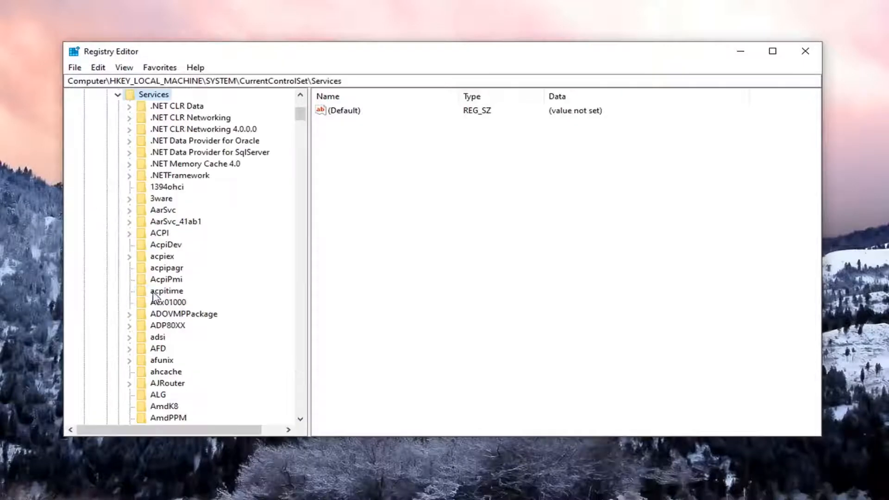
scroll(down, 3)
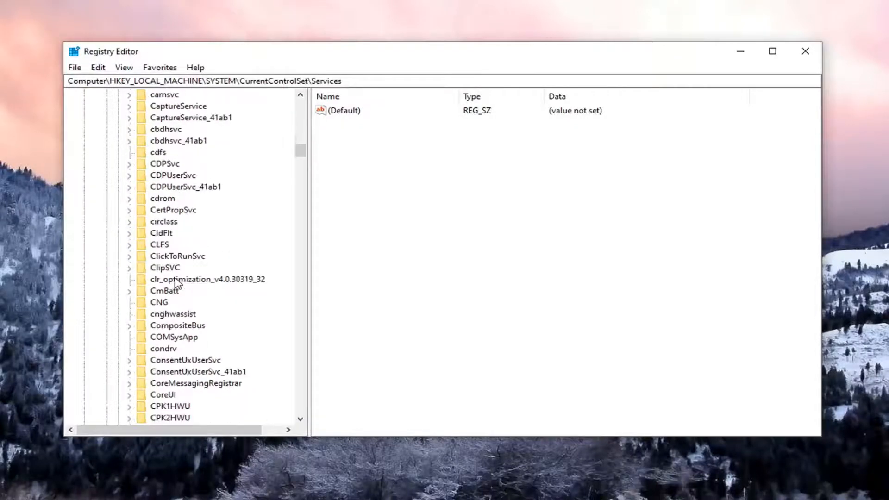
scroll(down, 3)
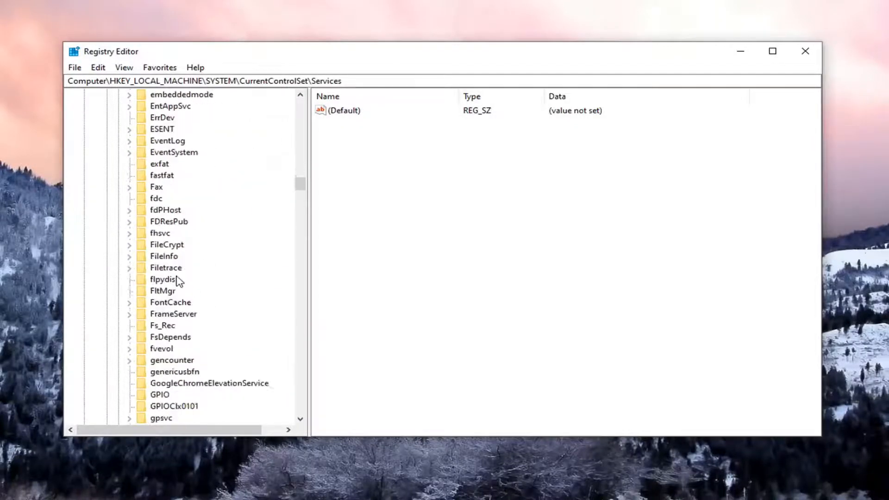
scroll(down, 3)
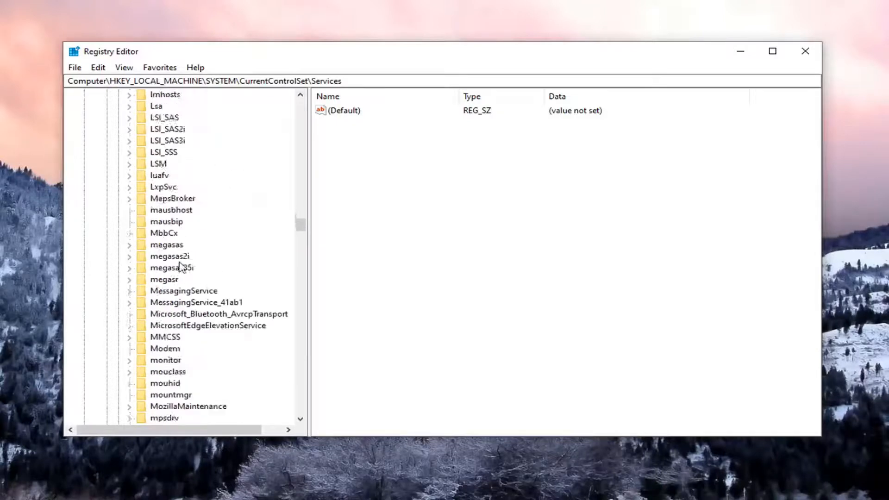
scroll(down, 3)
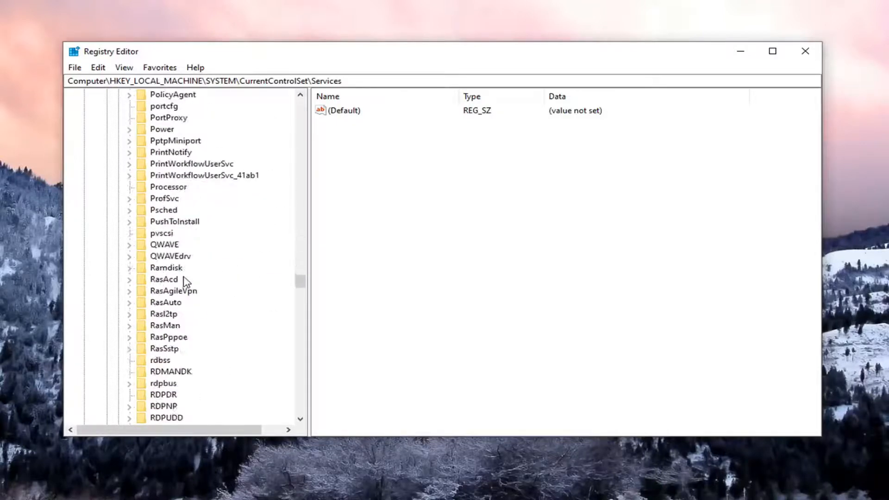
scroll(down, 3)
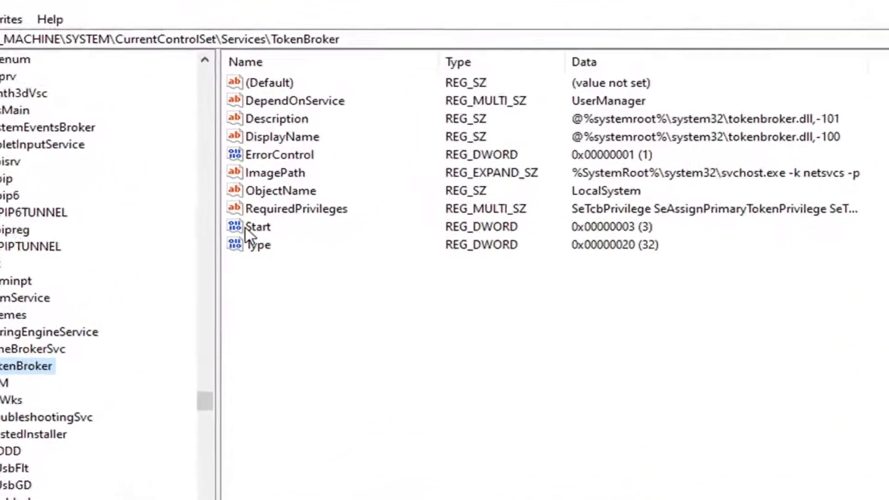
Open TokenBroker's Start DWORD value, currently 3, for editing
click(258, 227)
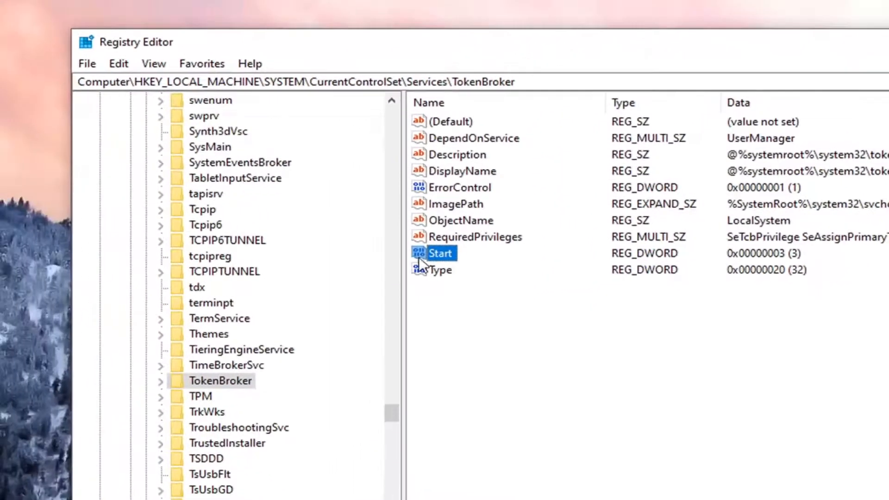
double_click(441, 253)
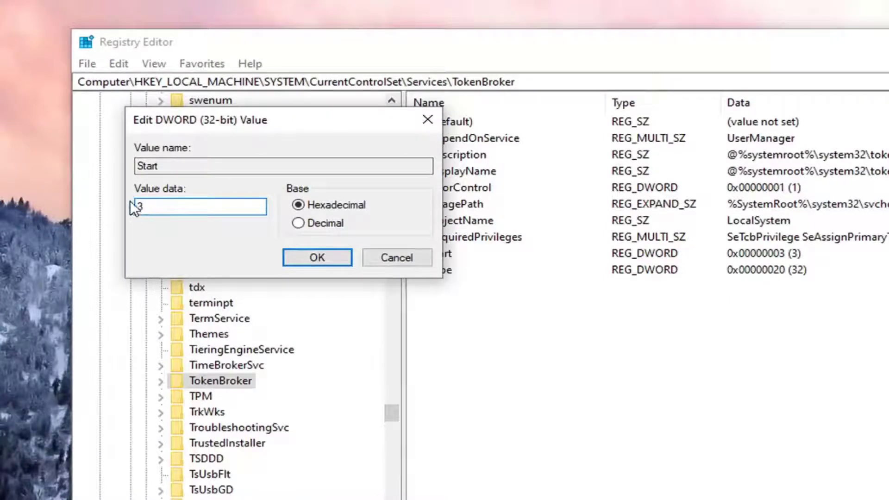
mouse_move(134, 243)
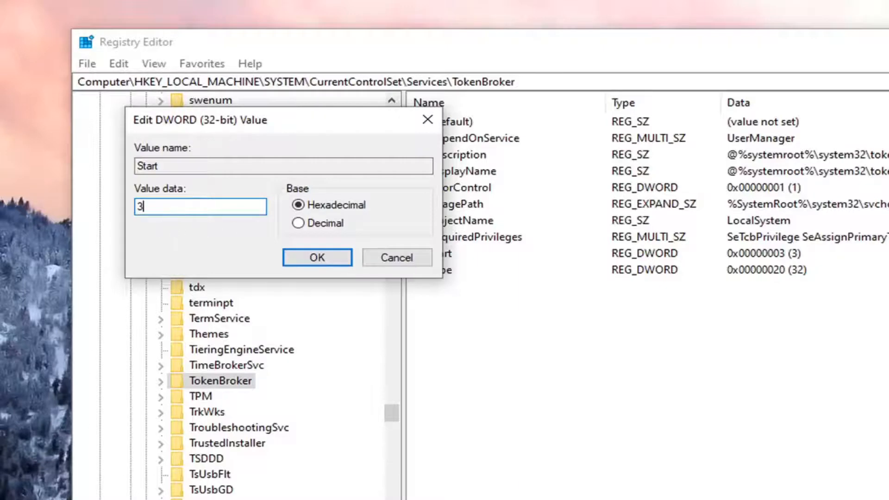
mouse_move(212, 181)
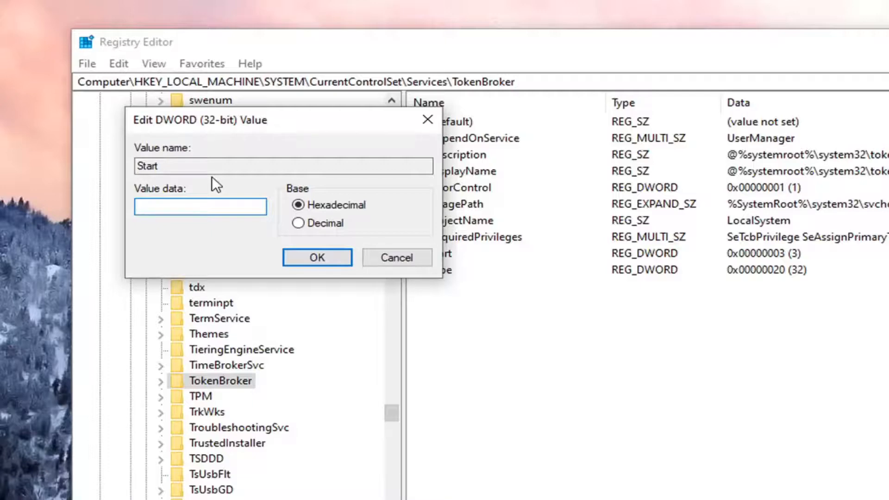
Enter 4 as the Start value data and confirm
text(4)
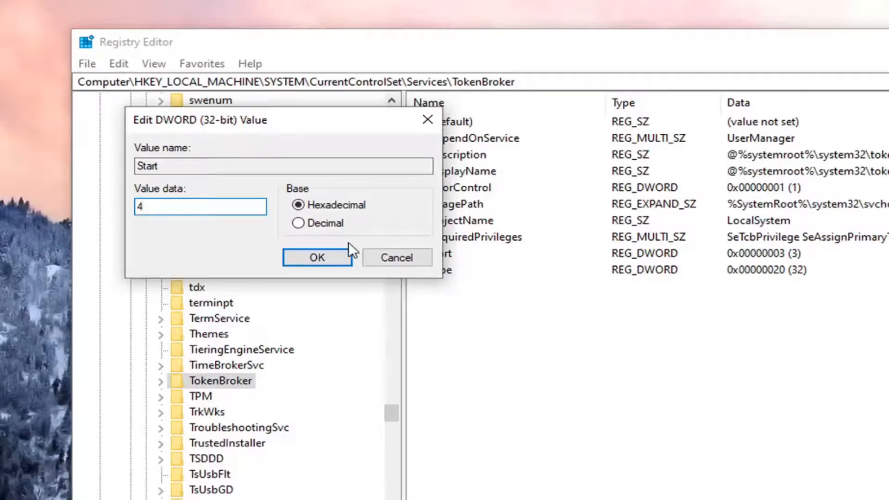
click(316, 257)
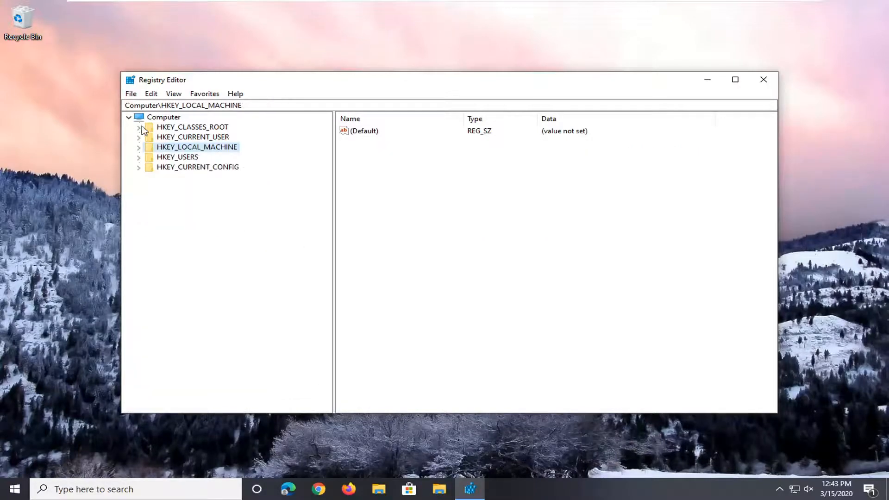
Close the Registry Editor window
click(763, 79)
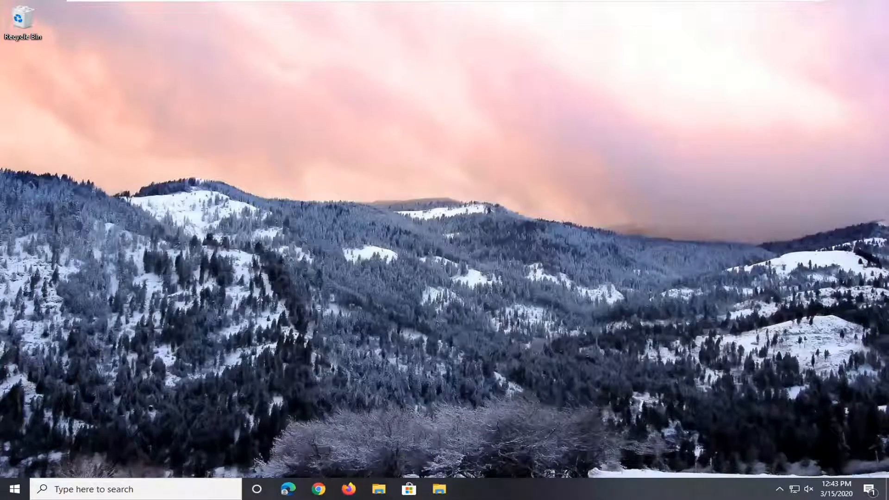